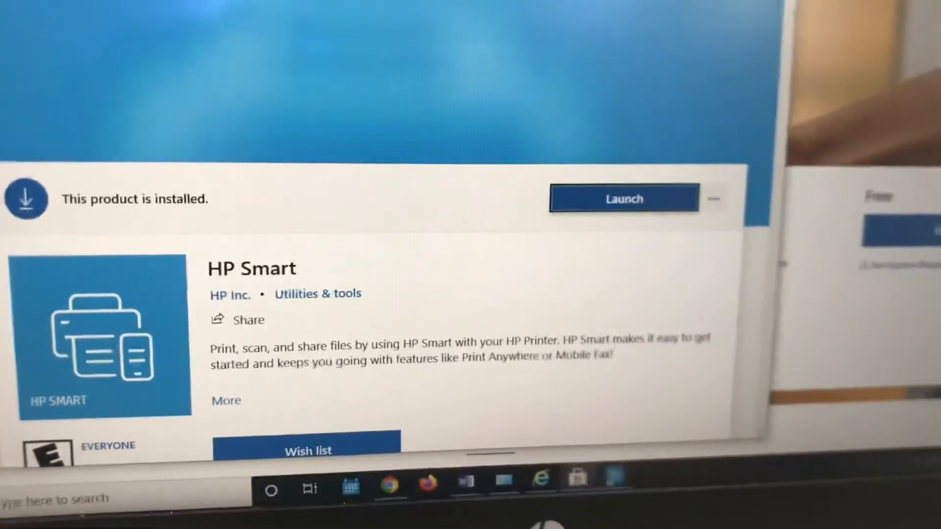
Confirm HP Smart is installed and run the HP_Laserjet_Pro_M180_M181 firmware installer.
left_click(623, 199)
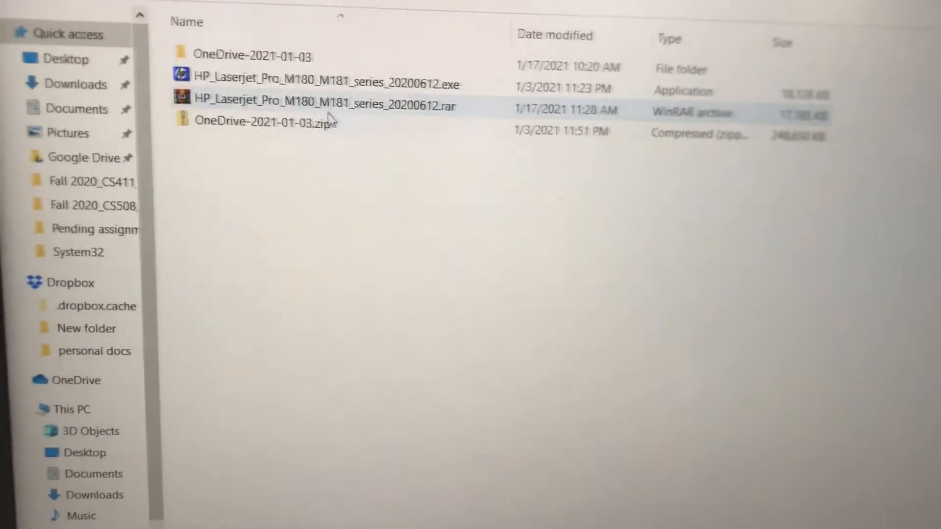
left_click(318, 83)
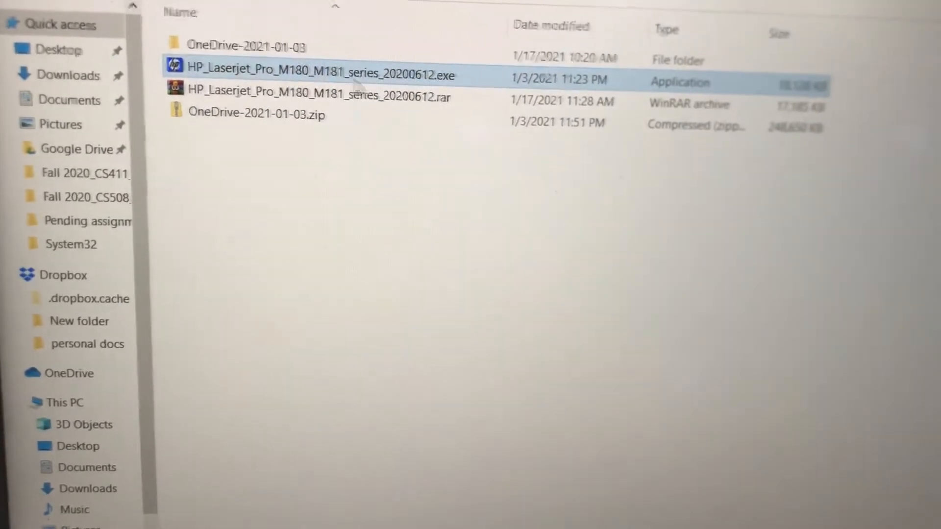
right_click(309, 82)
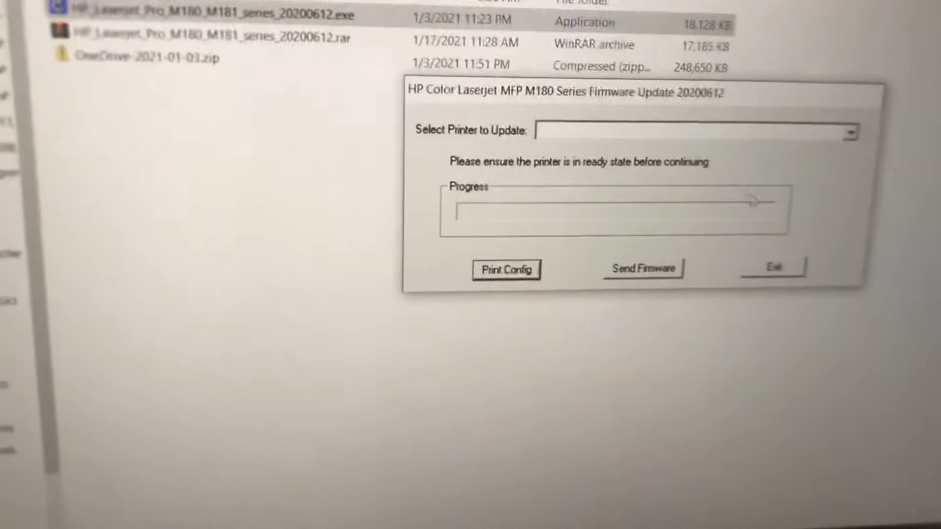
Send firmware to the HP ColorLaserJet MFP M178-M181 (Copy 5) printer.
left_click(849, 131)
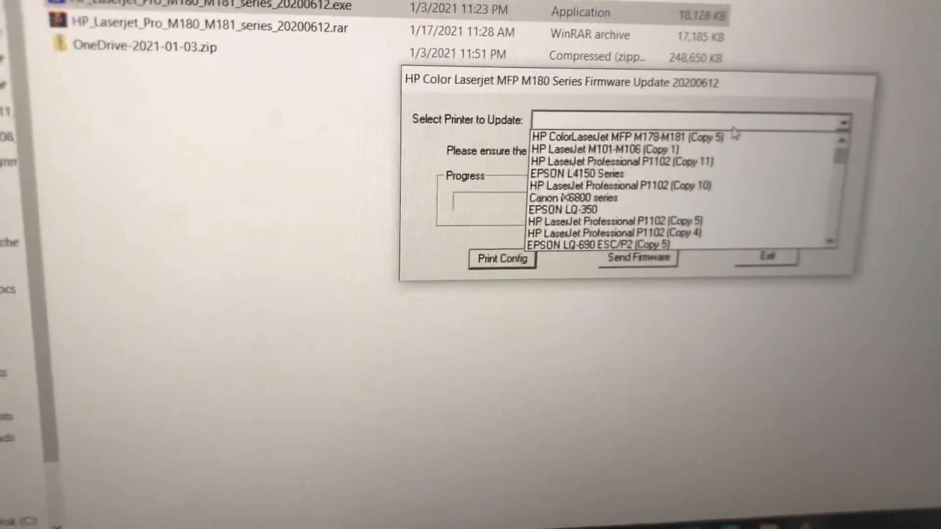
left_click(623, 137)
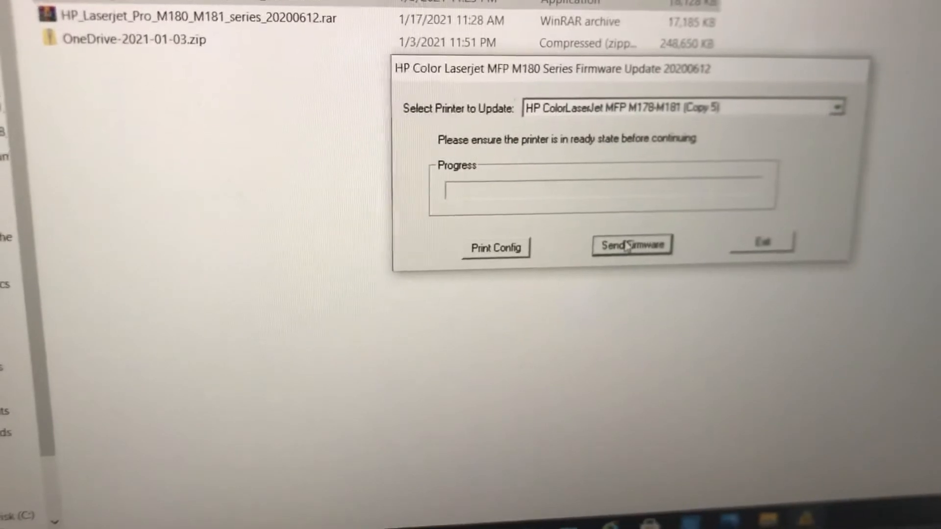
left_click(632, 245)
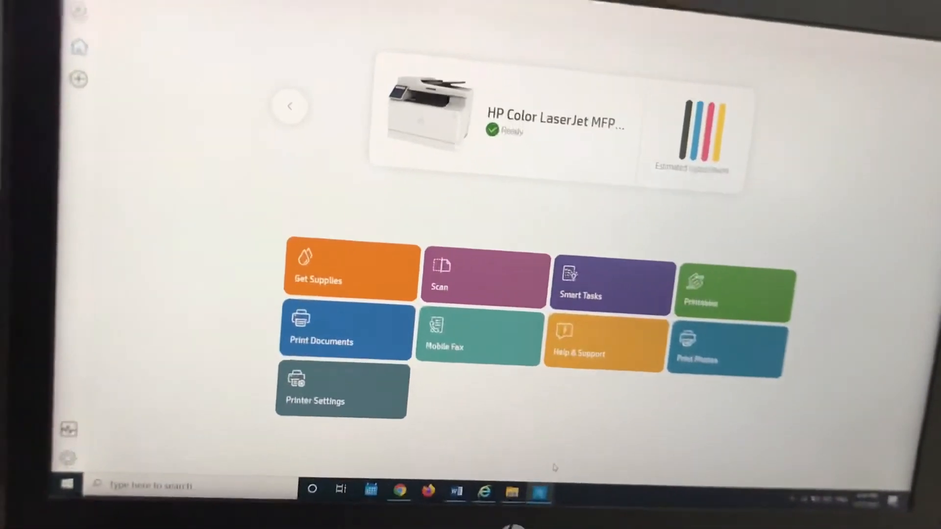
Search Windows from the taskbar for HP Update once the printer reads Ready.
left_click(66, 485)
type("hp up")
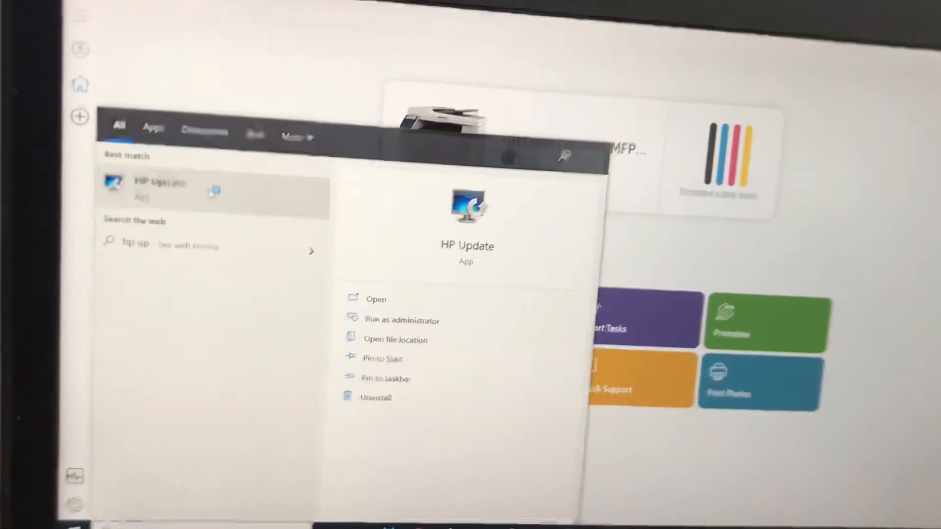
Launch HP Update from the Best match search result.
left_click(376, 299)
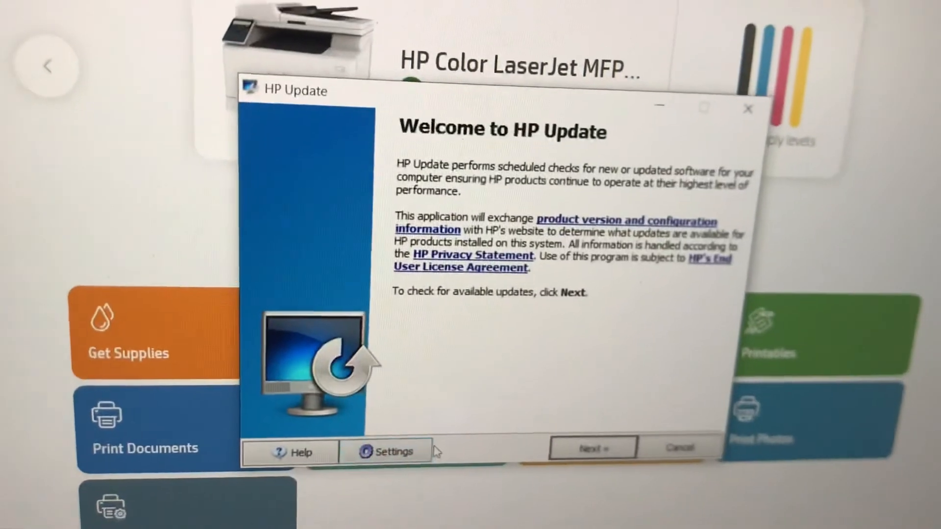
Set software update checks to Never, run the update check, and finish HP Update.
left_click(394, 451)
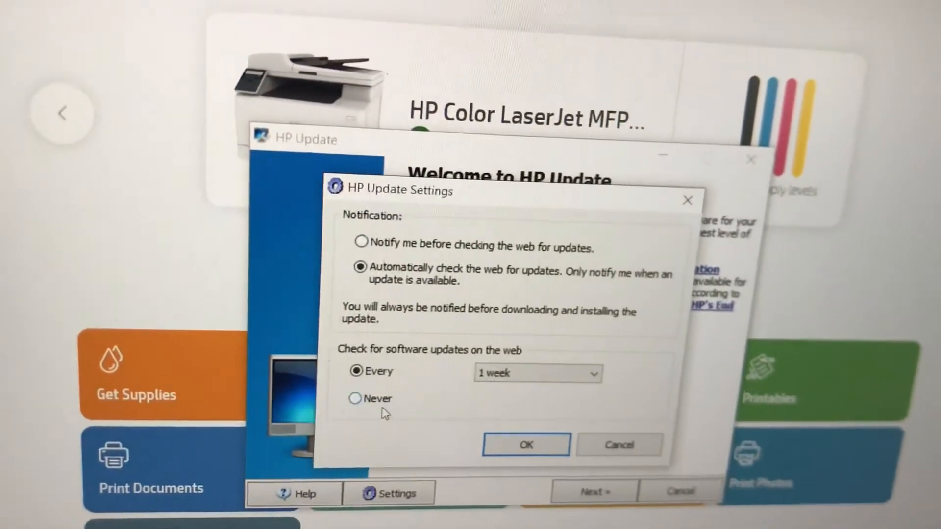
left_click(355, 397)
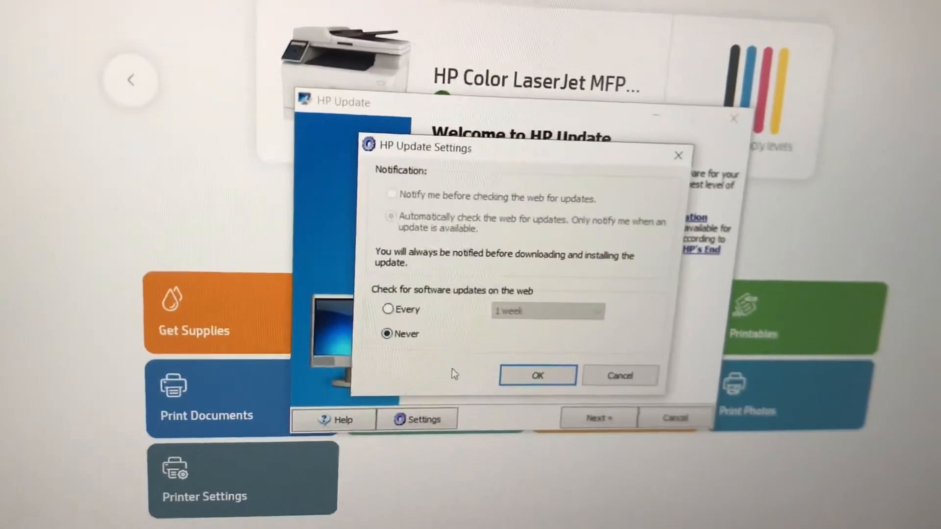
left_click(537, 375)
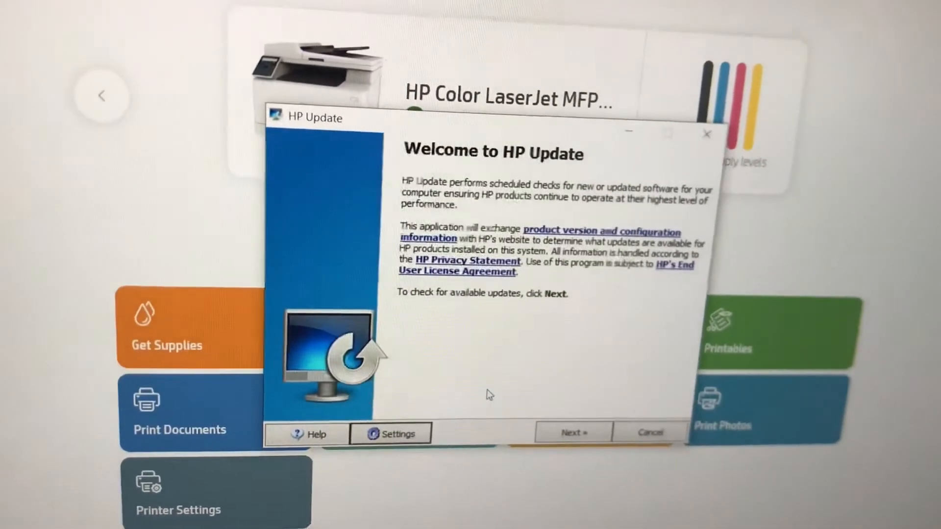
left_click(571, 432)
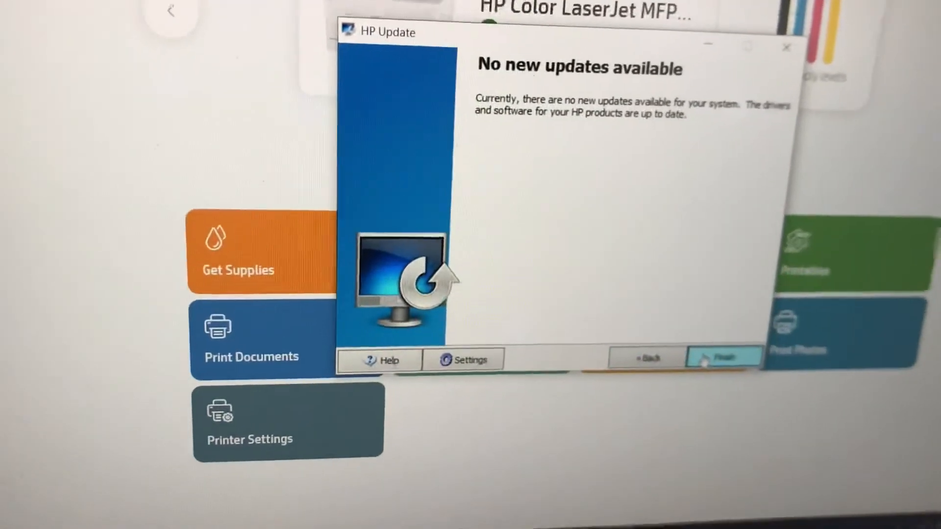
left_click(723, 359)
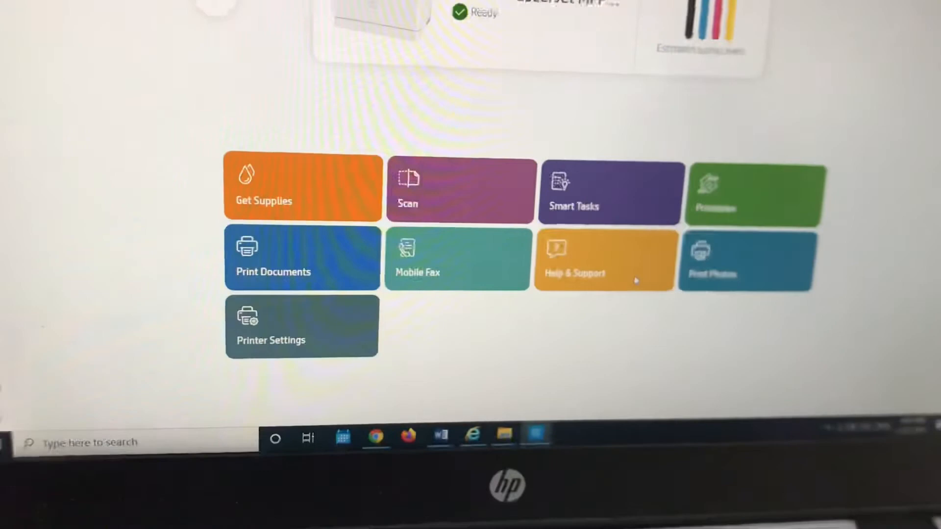